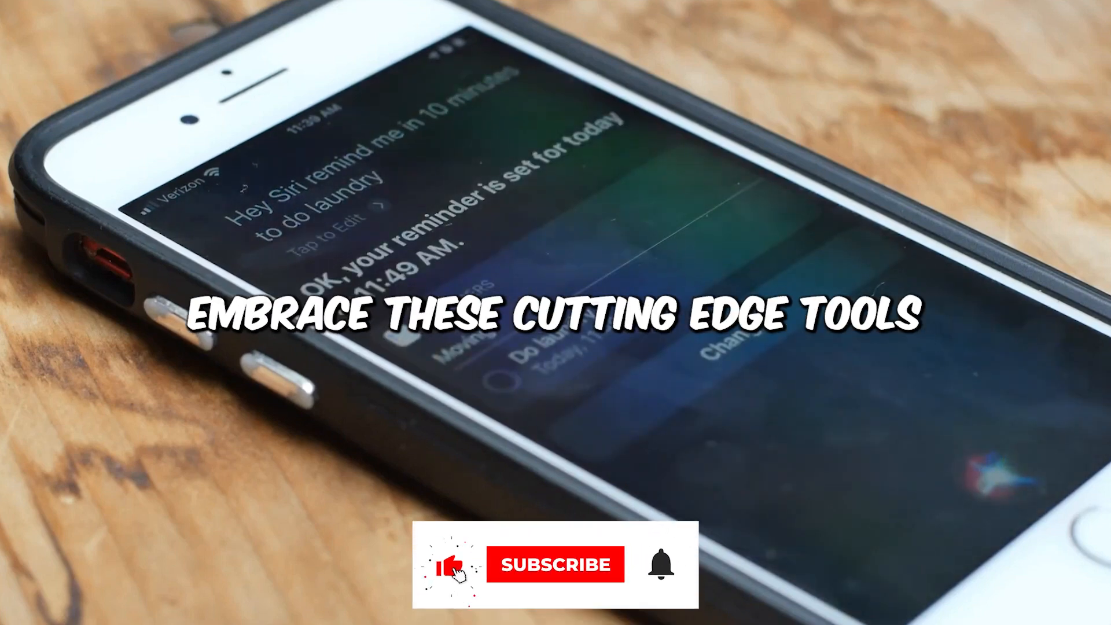
left_click(555, 565)
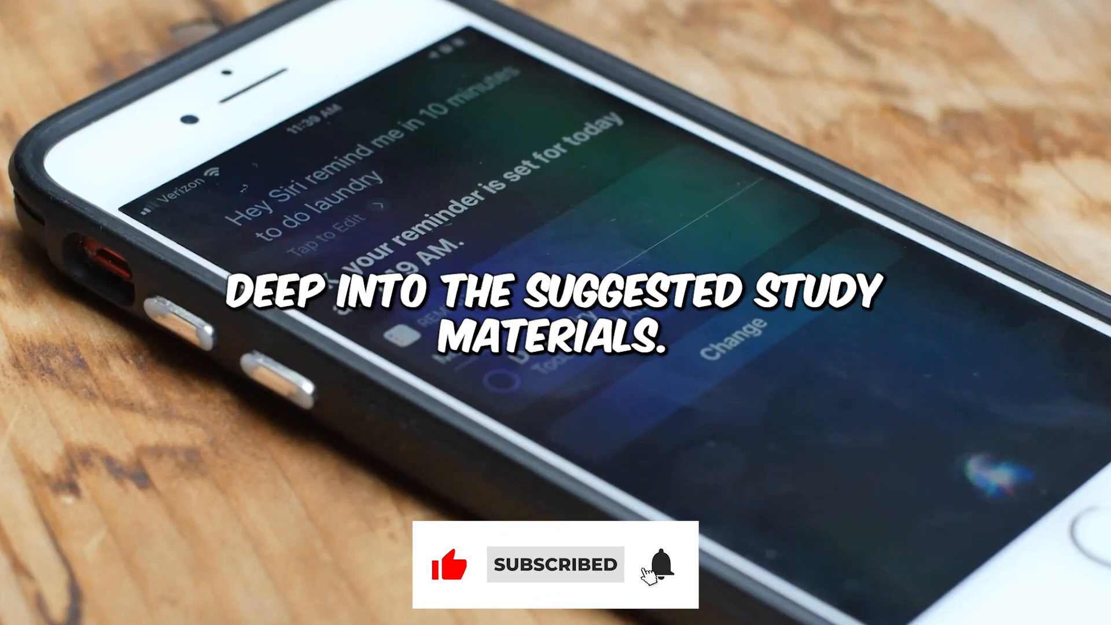